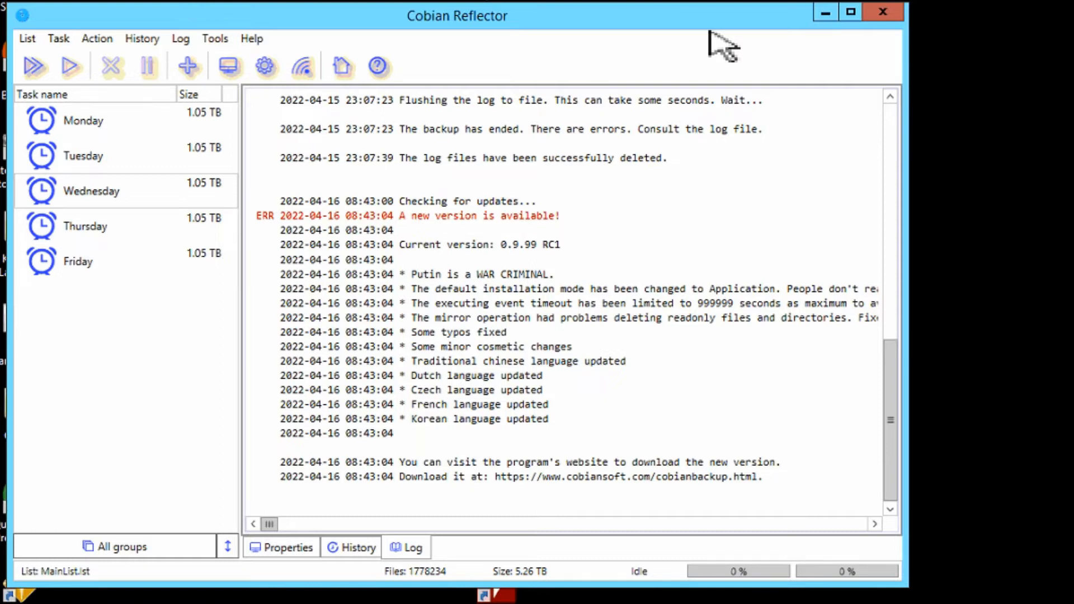
mouse_move(496, 195)
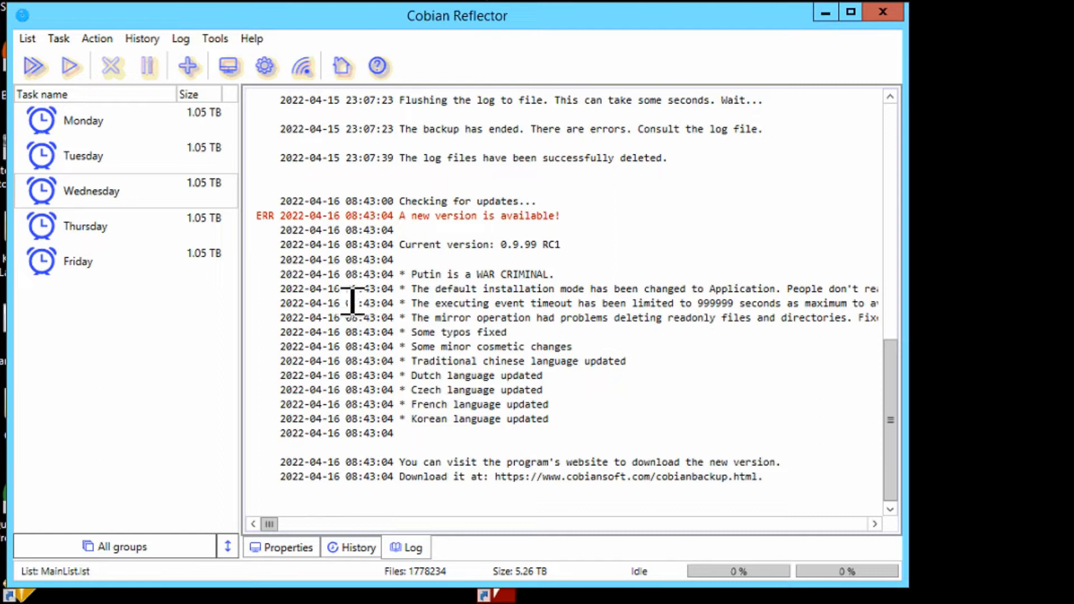
mouse_move(335, 178)
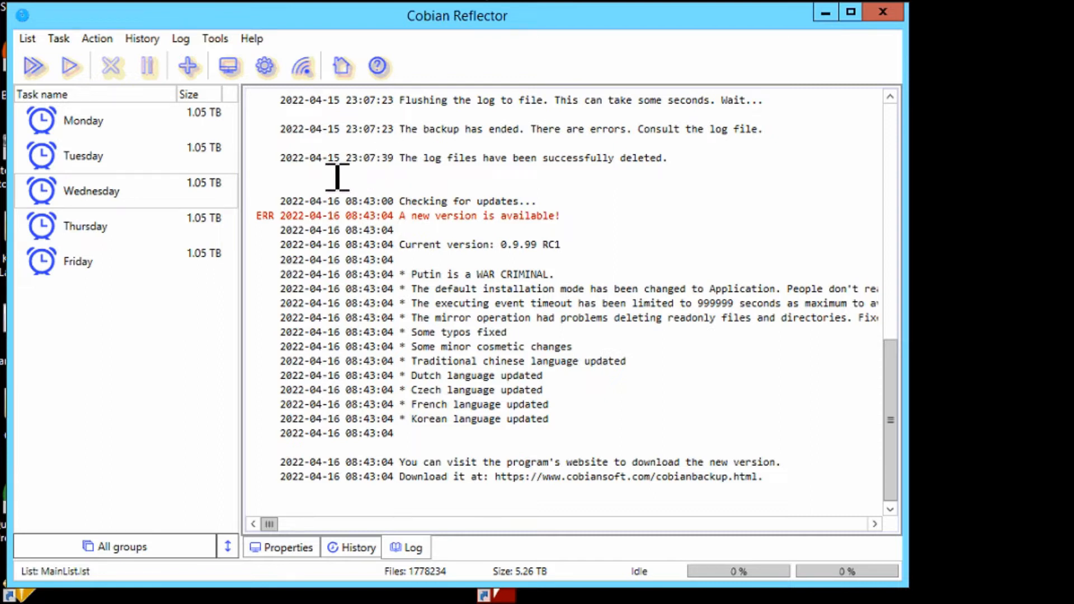
mouse_move(408, 229)
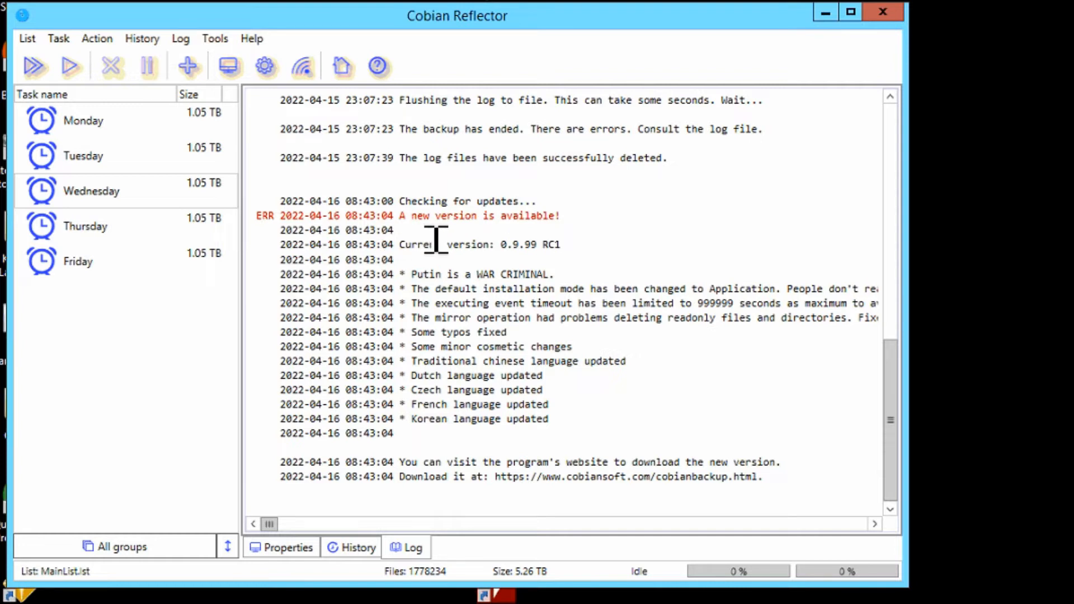
mouse_move(436, 240)
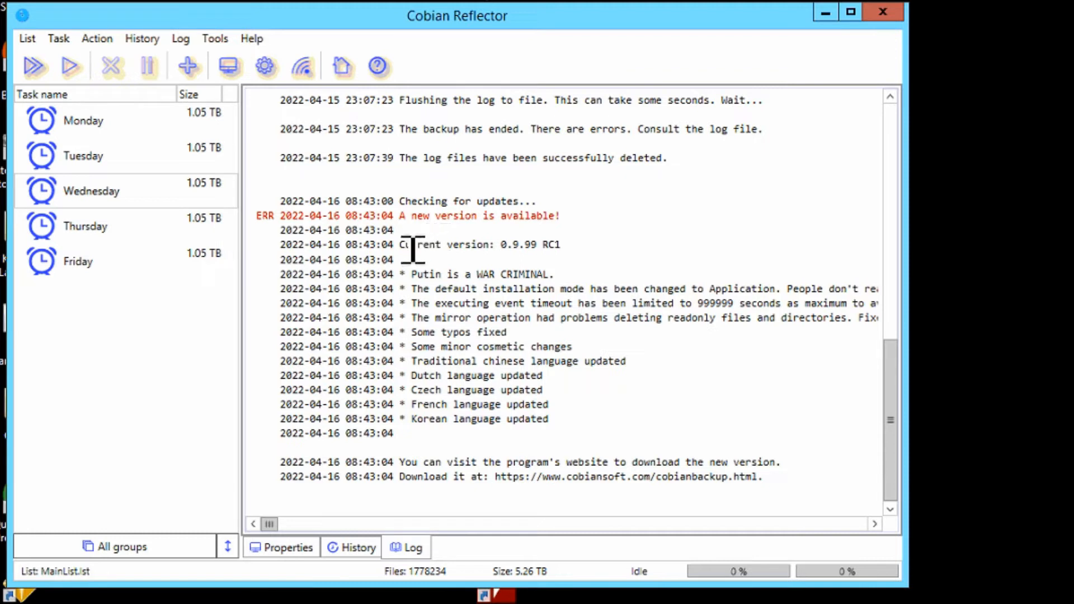
mouse_move(583, 252)
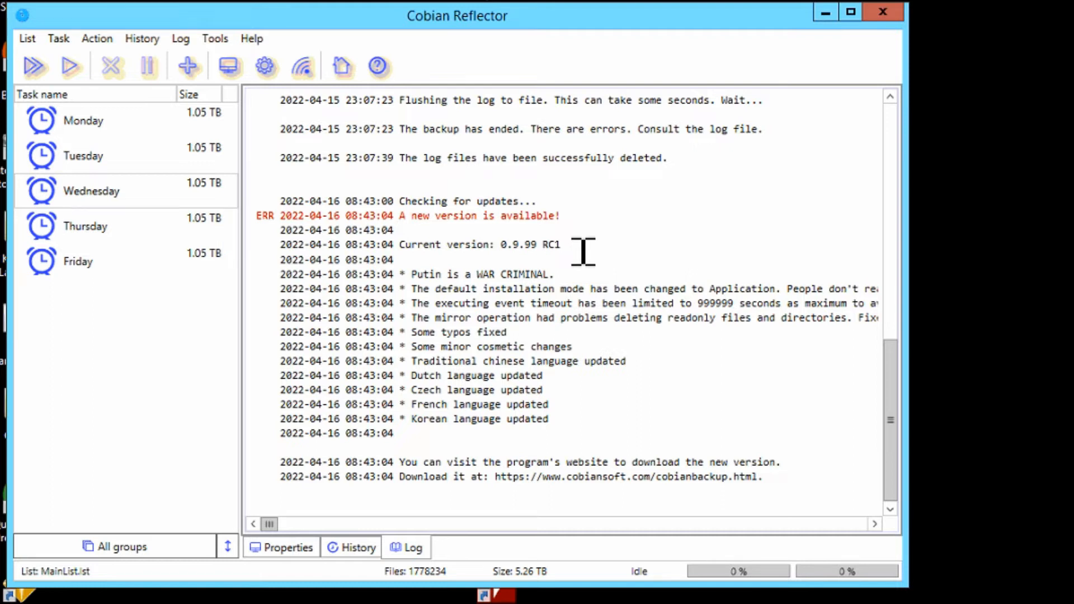
mouse_move(430, 476)
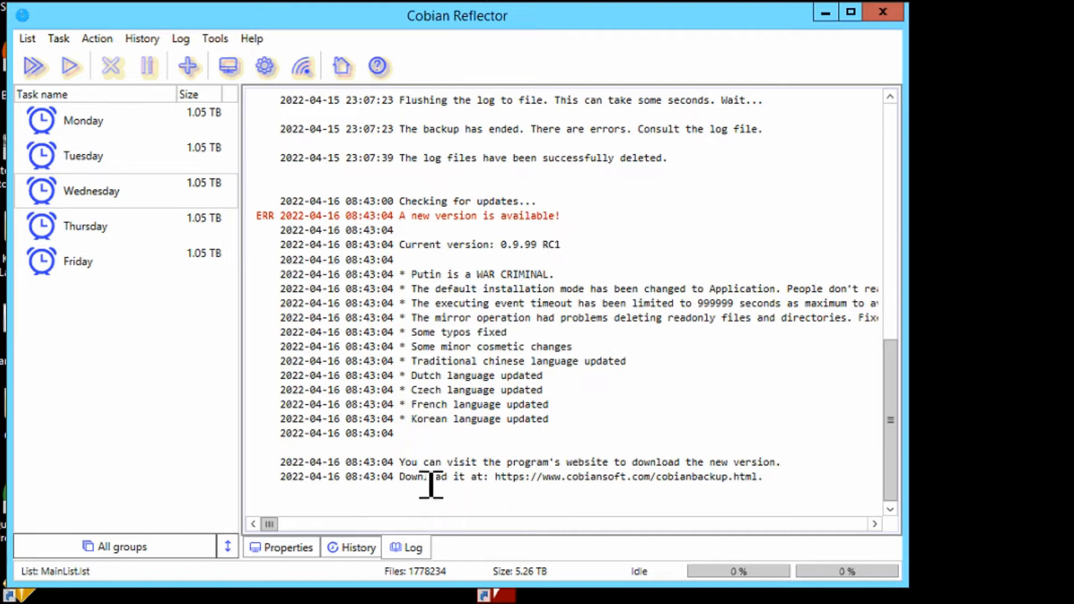
mouse_move(505, 479)
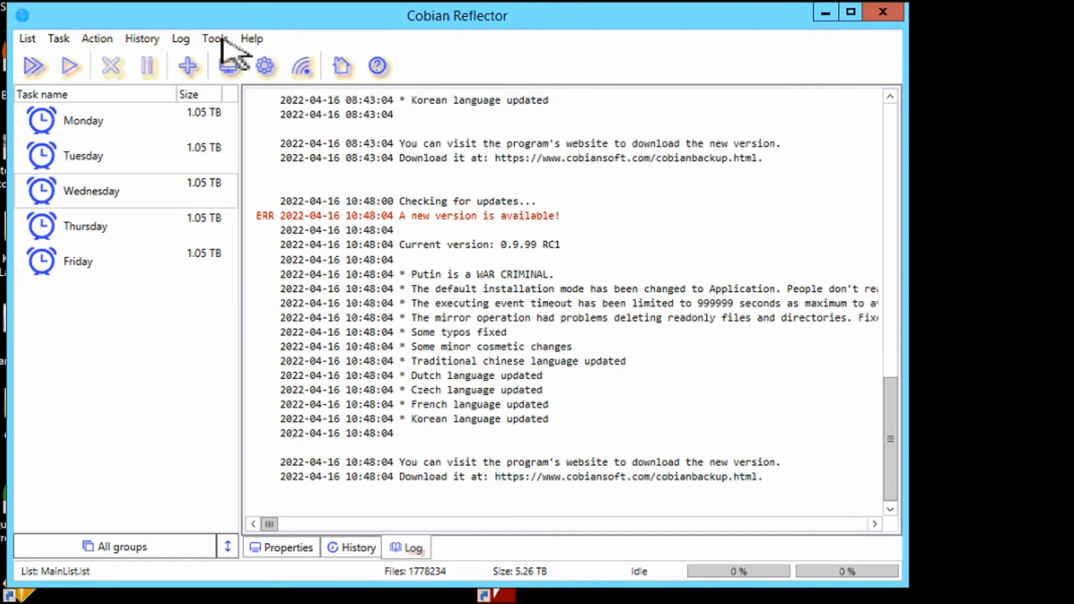
- Run a fresh update check and accept visiting the CobianSoft website for the new version
left_click(214, 37)
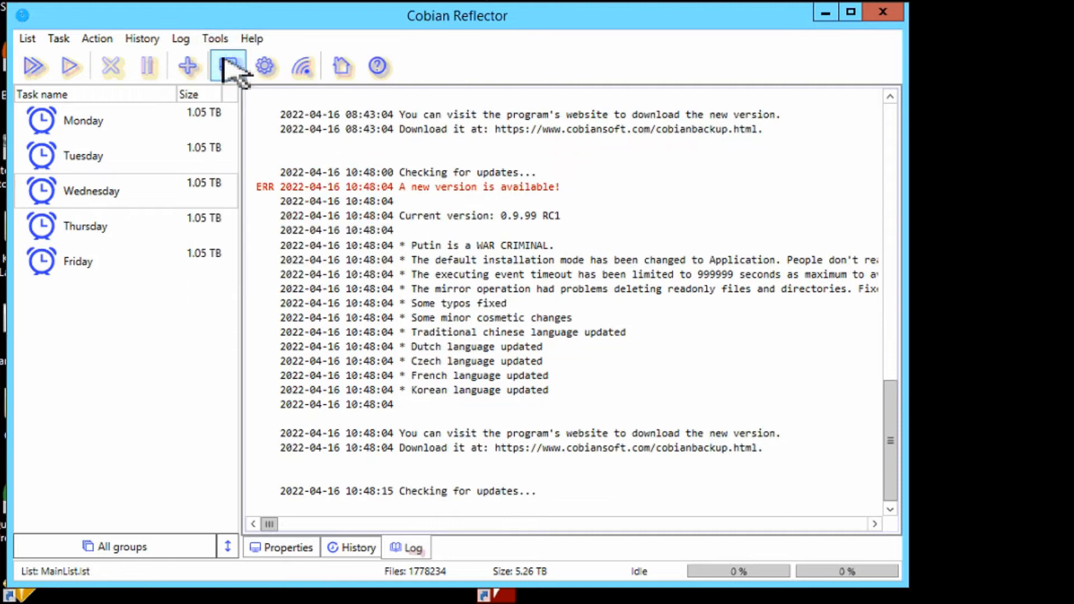
left_click(228, 67)
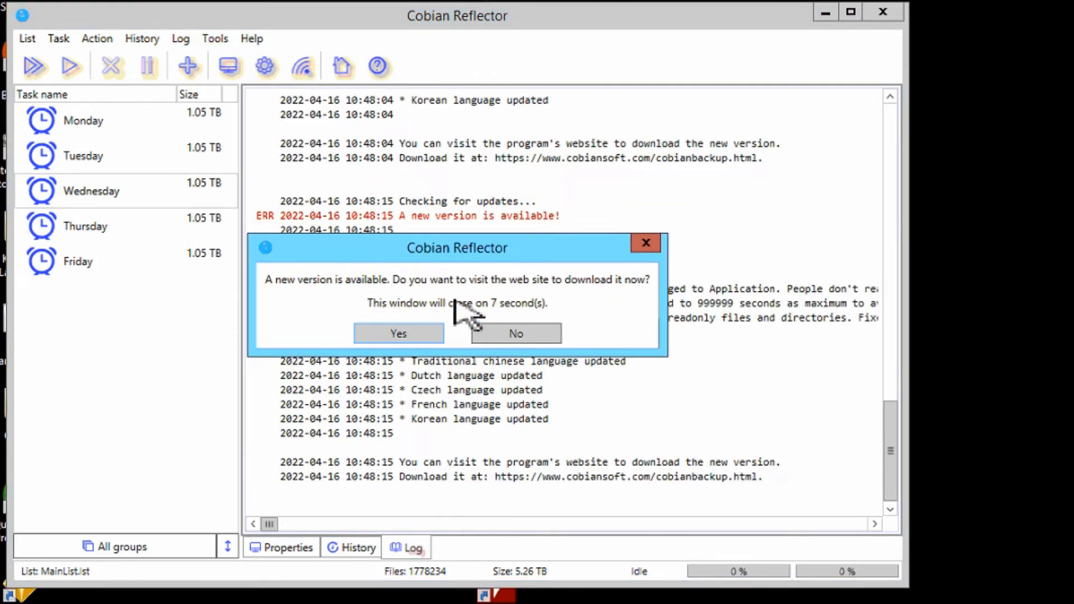
mouse_move(626, 309)
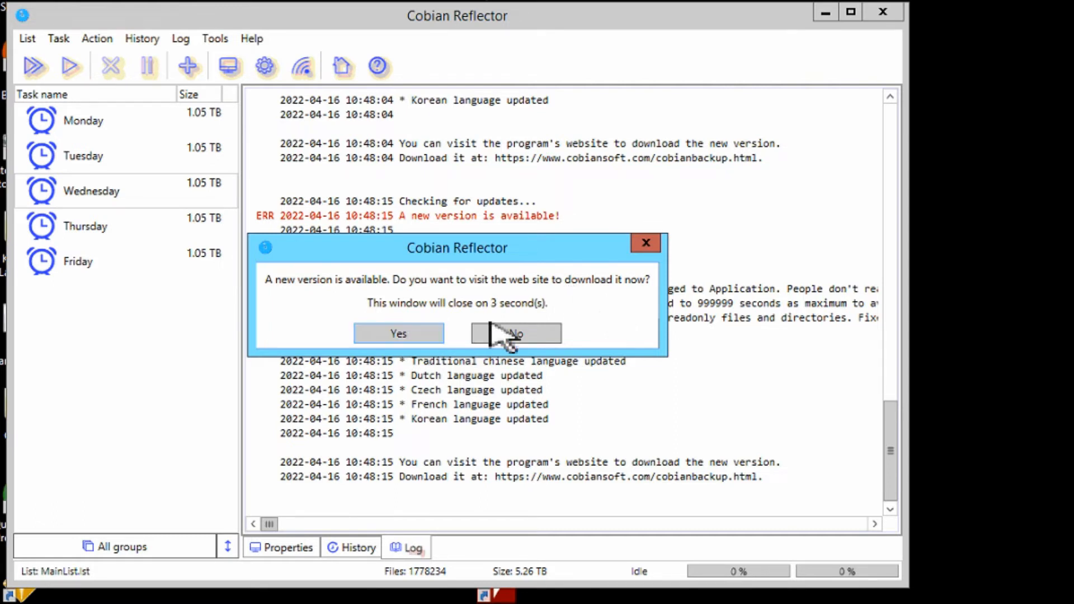
left_click(516, 334)
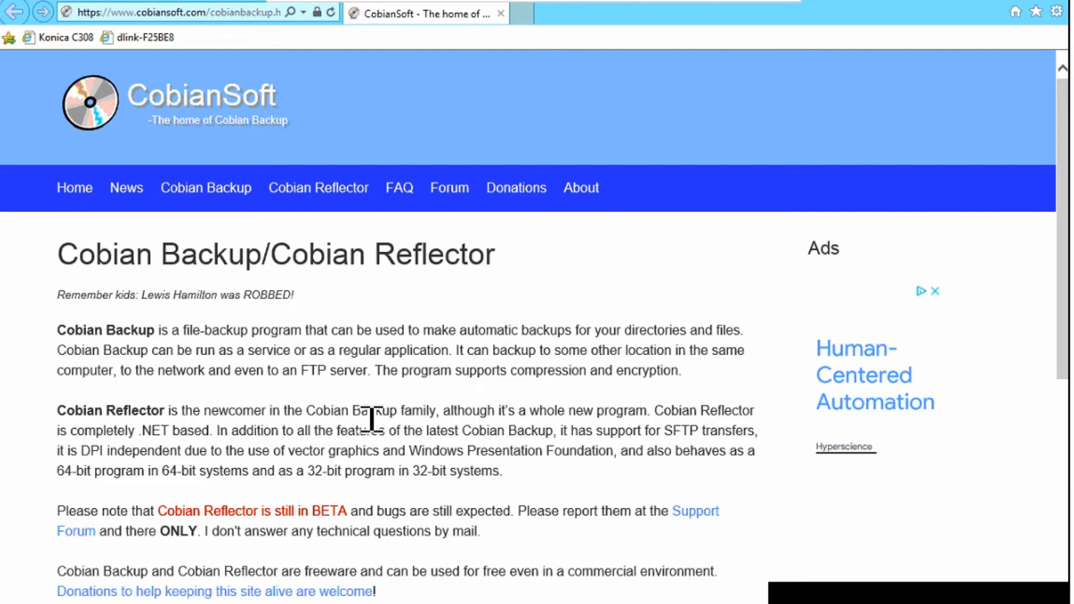
- Download crSetup-0.9.99-RC1.exe from the Cobian Reflector download page and run it
scroll("down", 3)
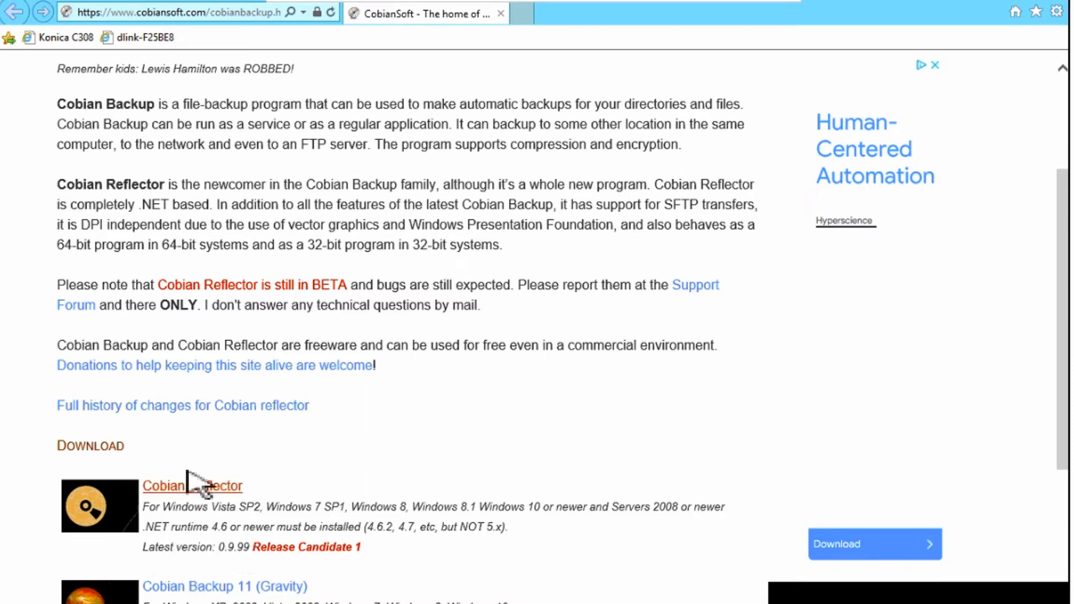
left_click(192, 486)
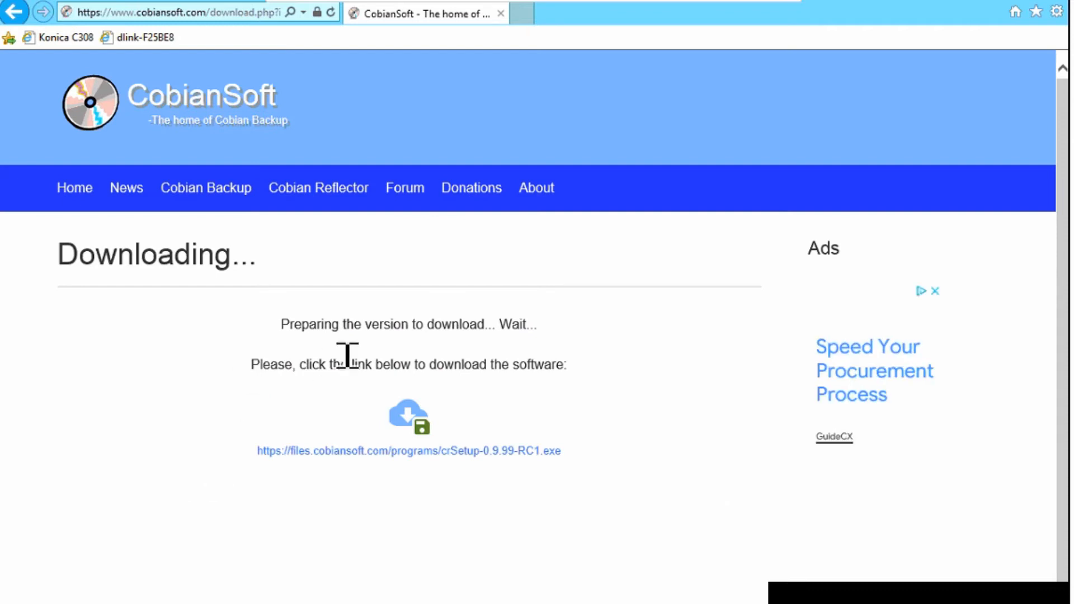
mouse_move(467, 362)
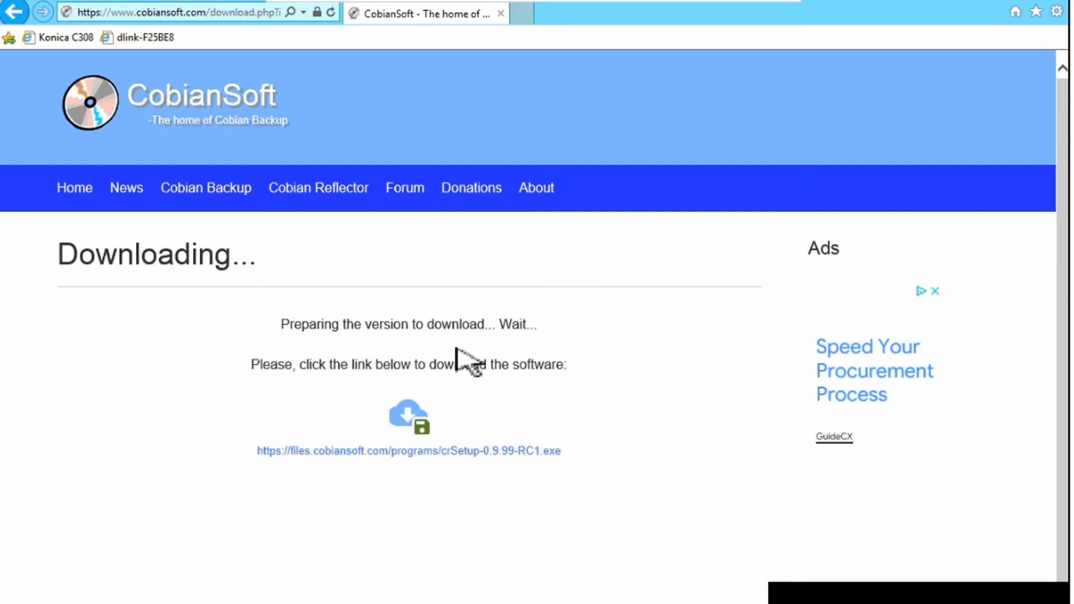
mouse_move(424, 384)
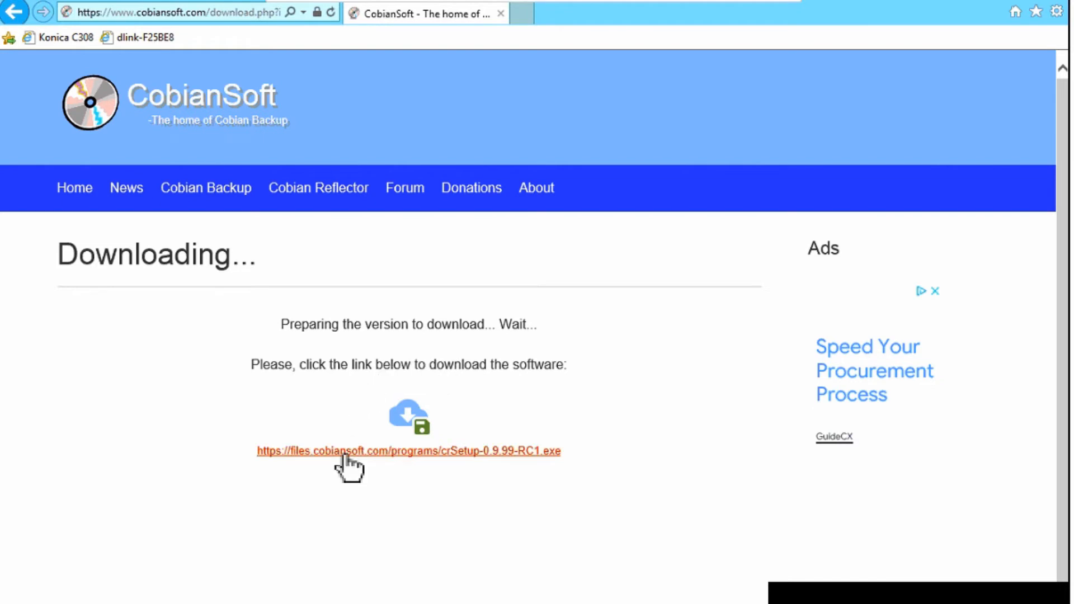
left_click(409, 451)
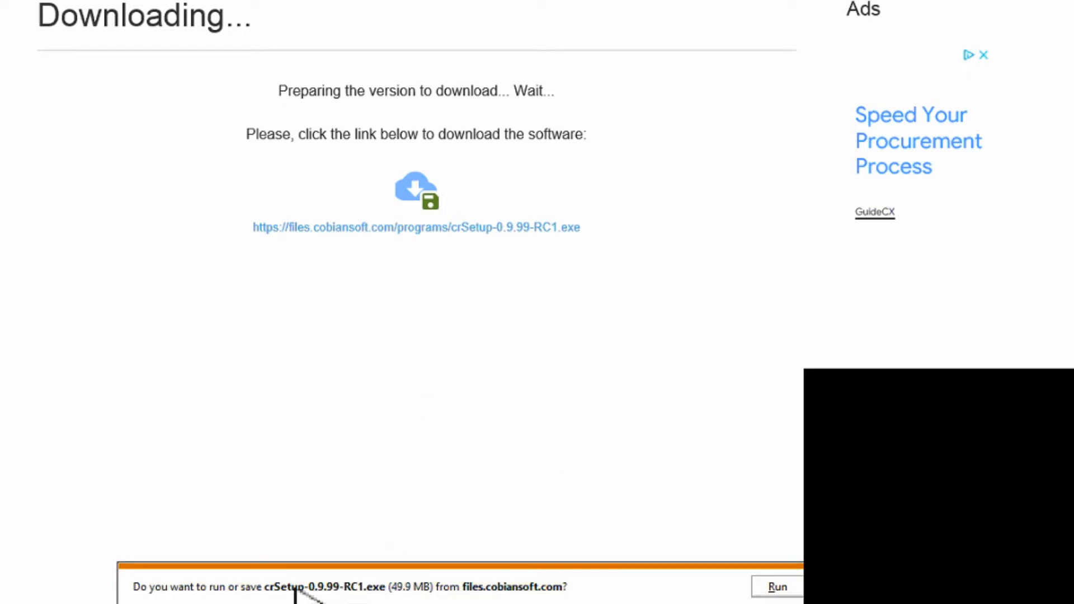
mouse_move(473, 589)
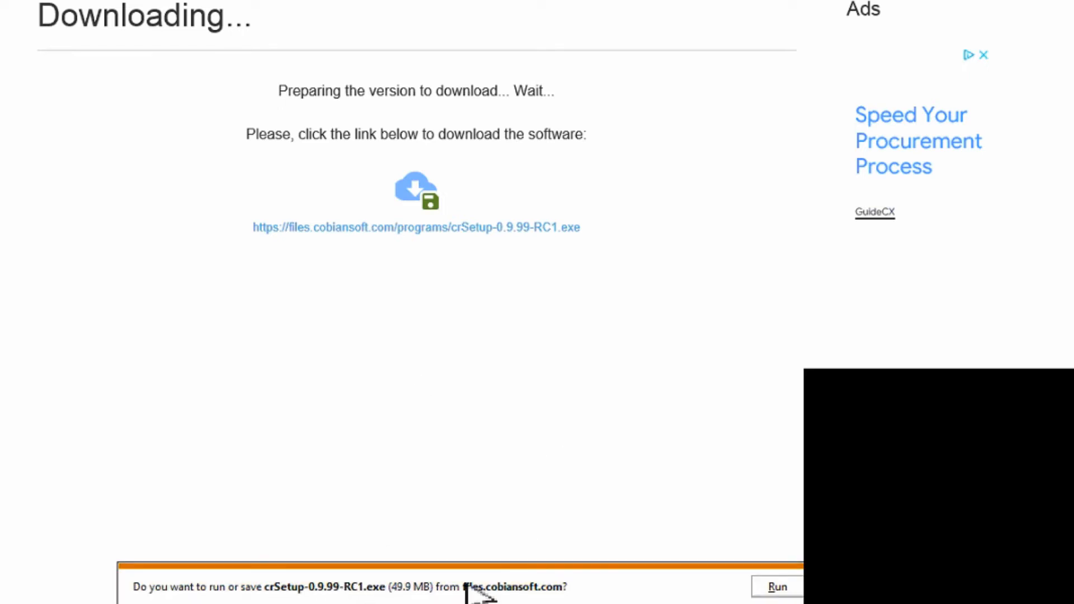
left_click(775, 586)
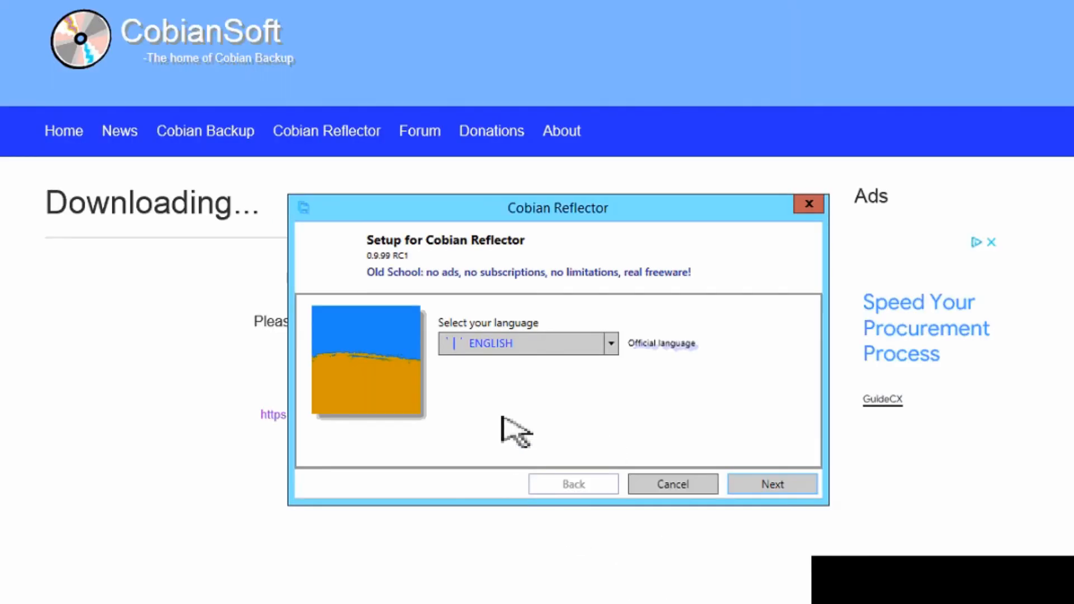
mouse_move(366, 277)
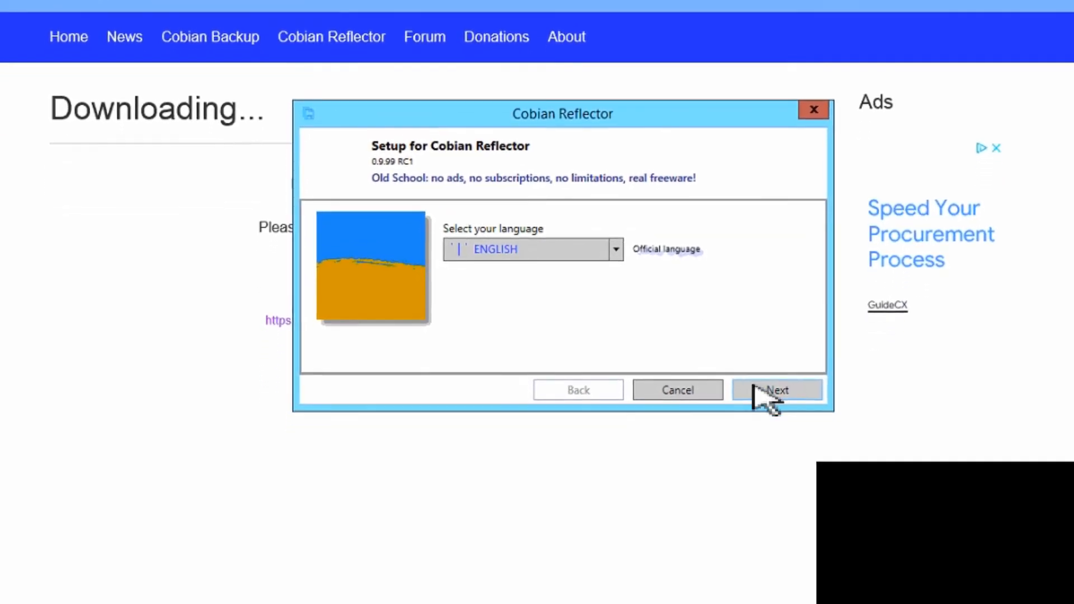
- Keep English, accept the license agreement, and keep the default installation folder
left_click(777, 390)
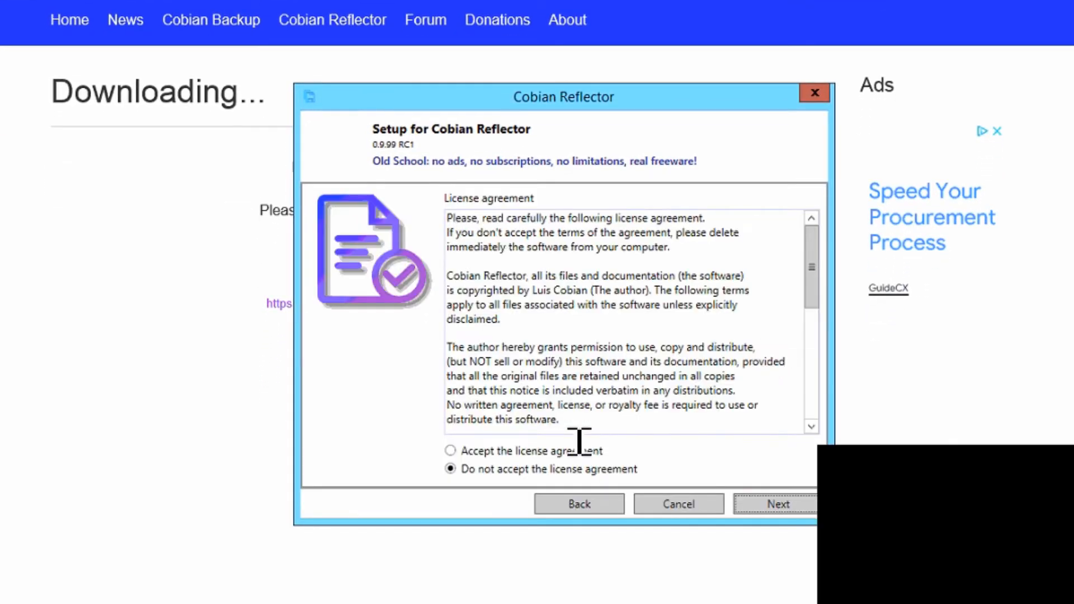
left_click(451, 449)
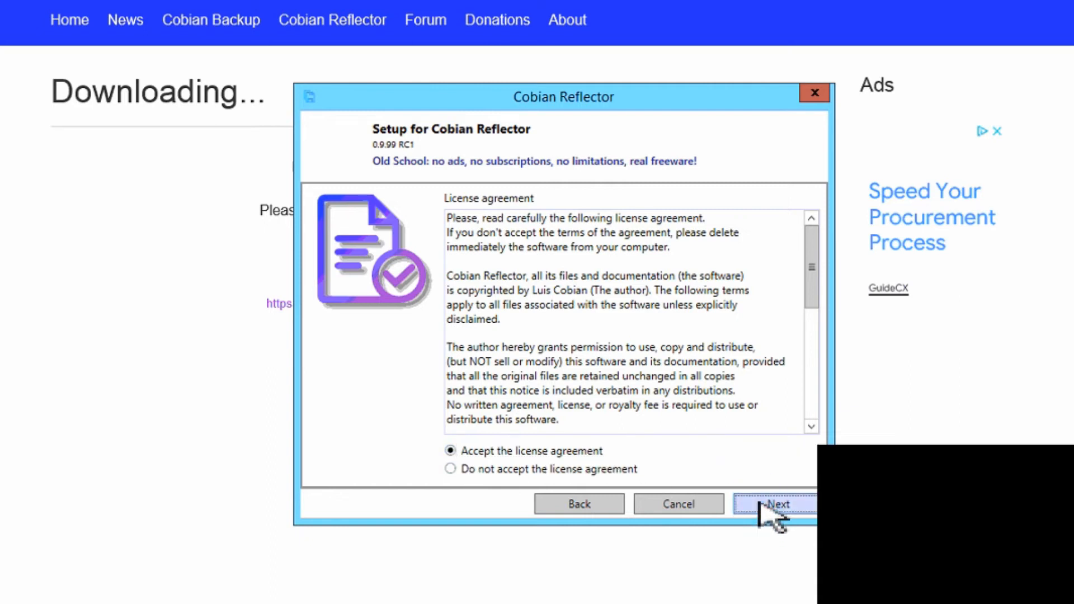
left_click(776, 504)
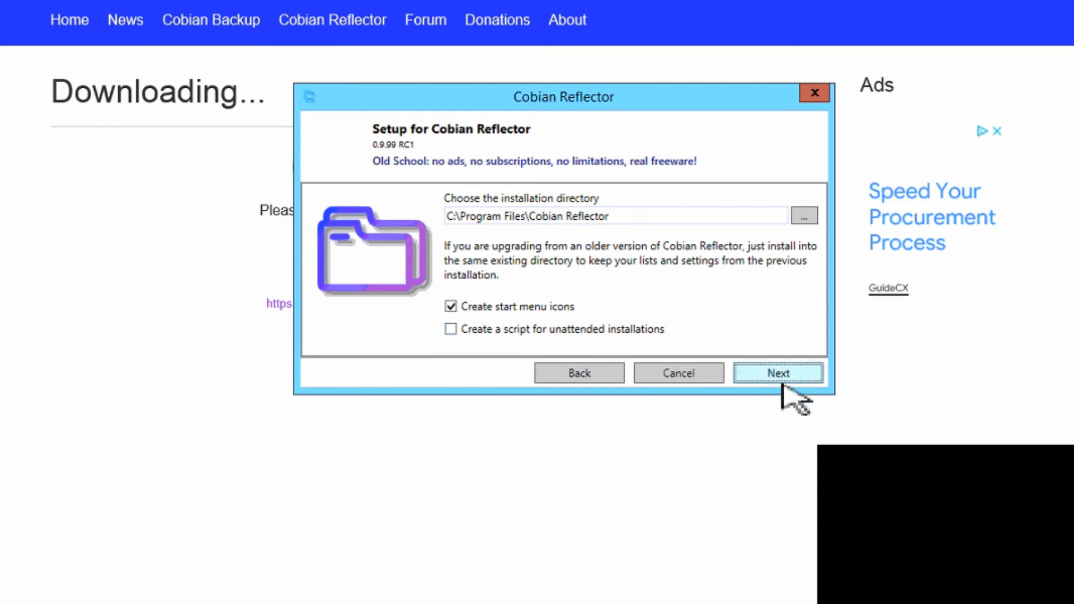
left_click(778, 373)
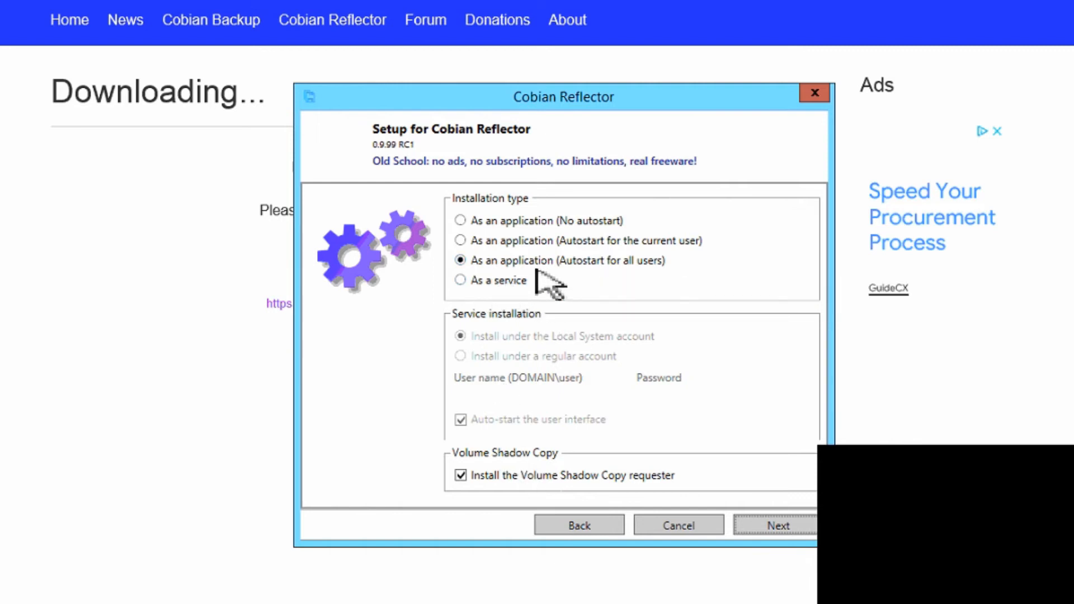
mouse_move(634, 291)
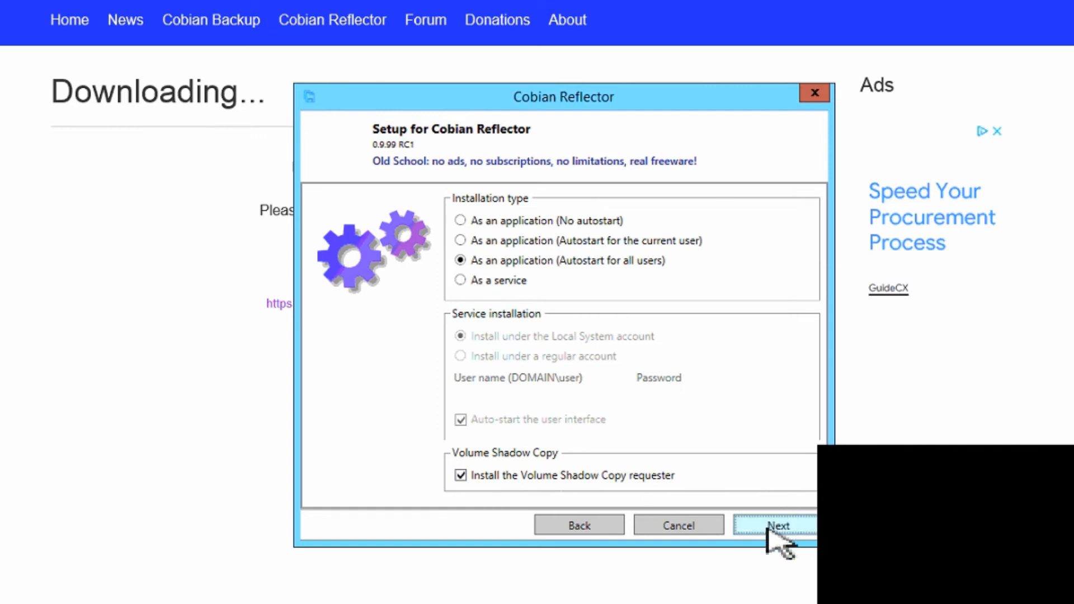
- Install 0.9.99 RC1 as an application autostarting for all users, then close setup
left_click(777, 525)
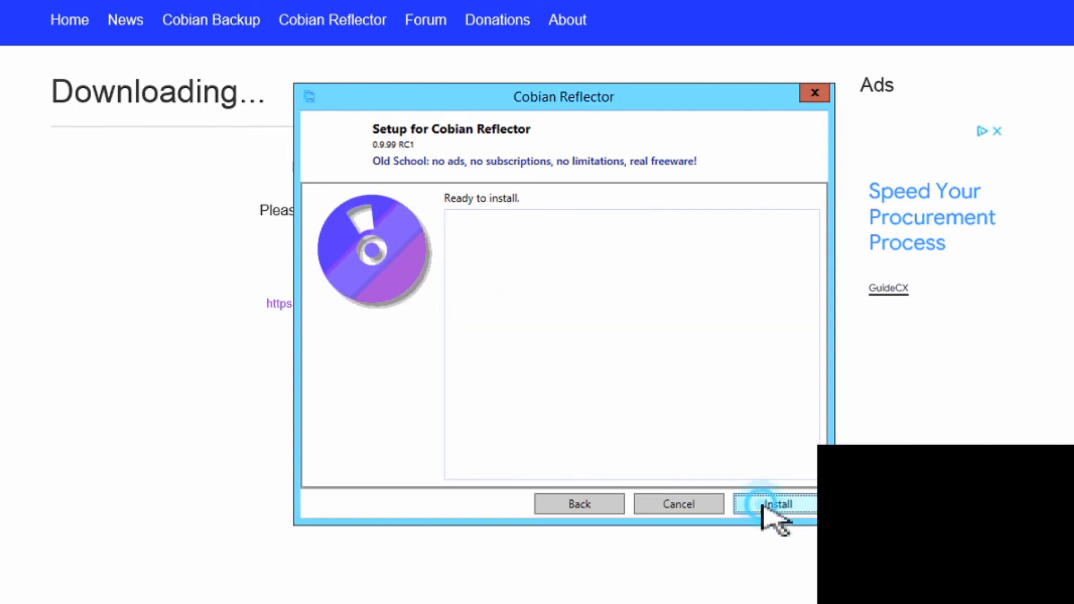
left_click(775, 504)
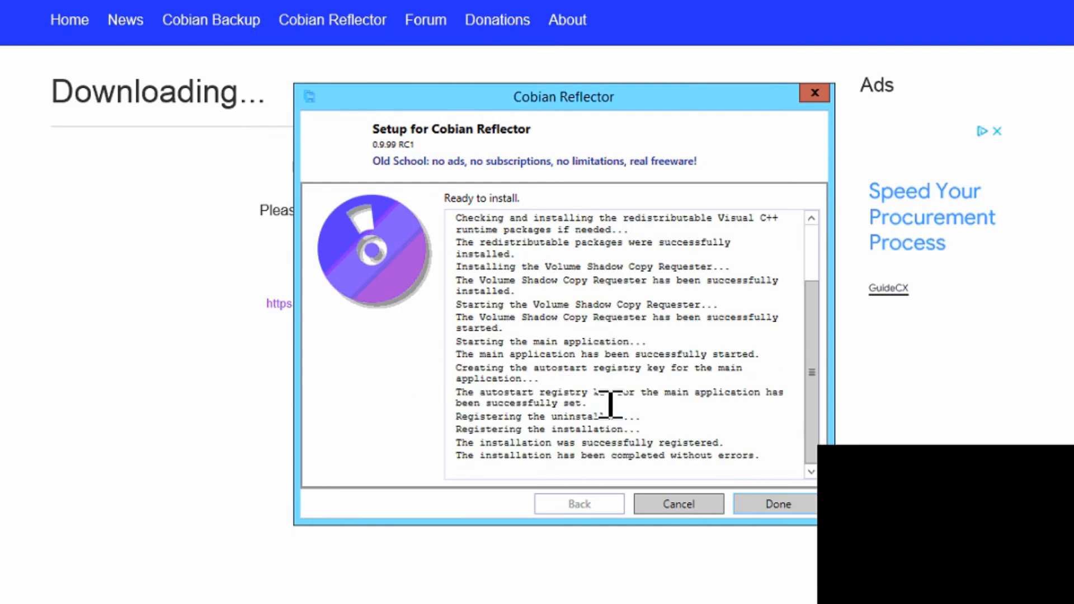
left_click(776, 504)
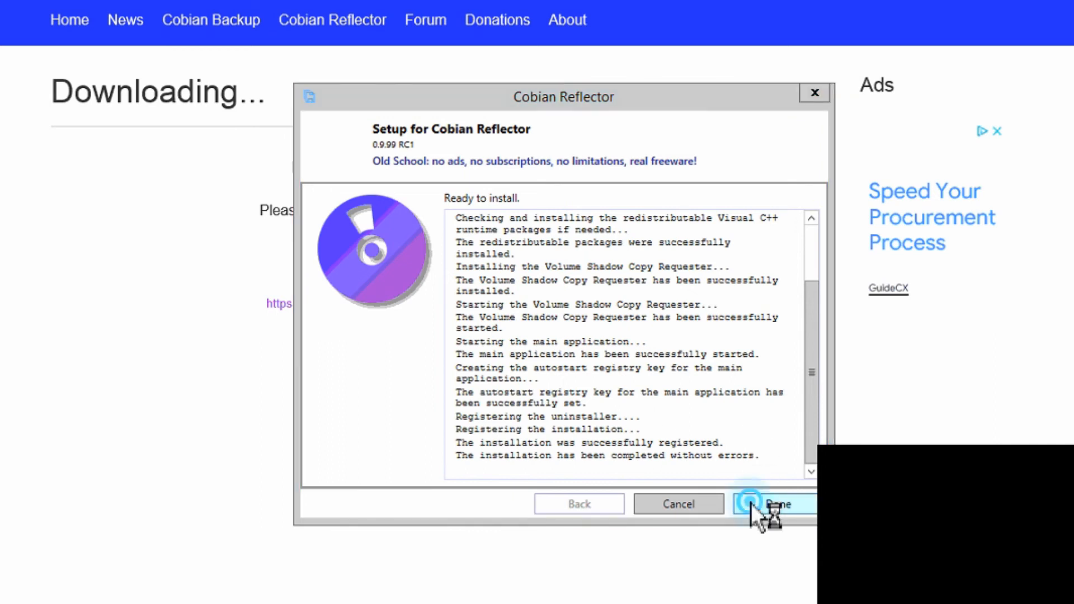
left_click(775, 504)
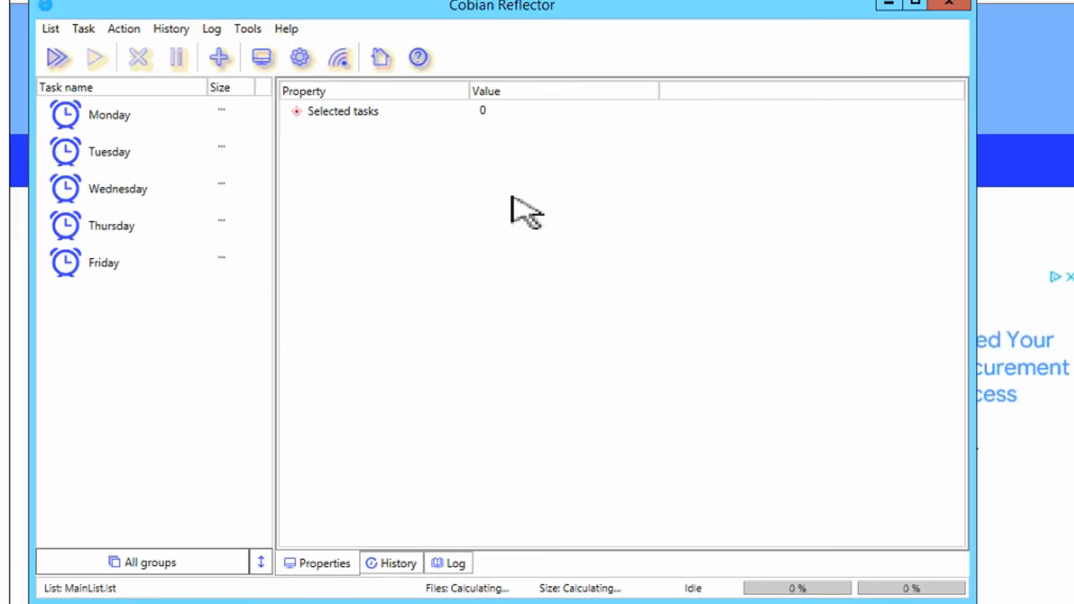
left_click(286, 29)
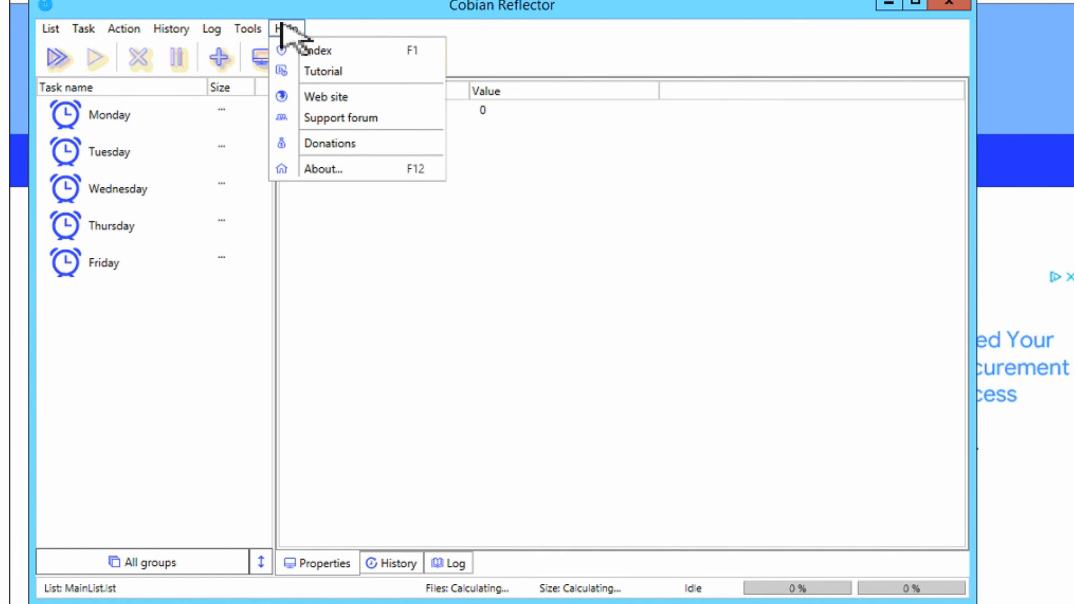
left_click(322, 169)
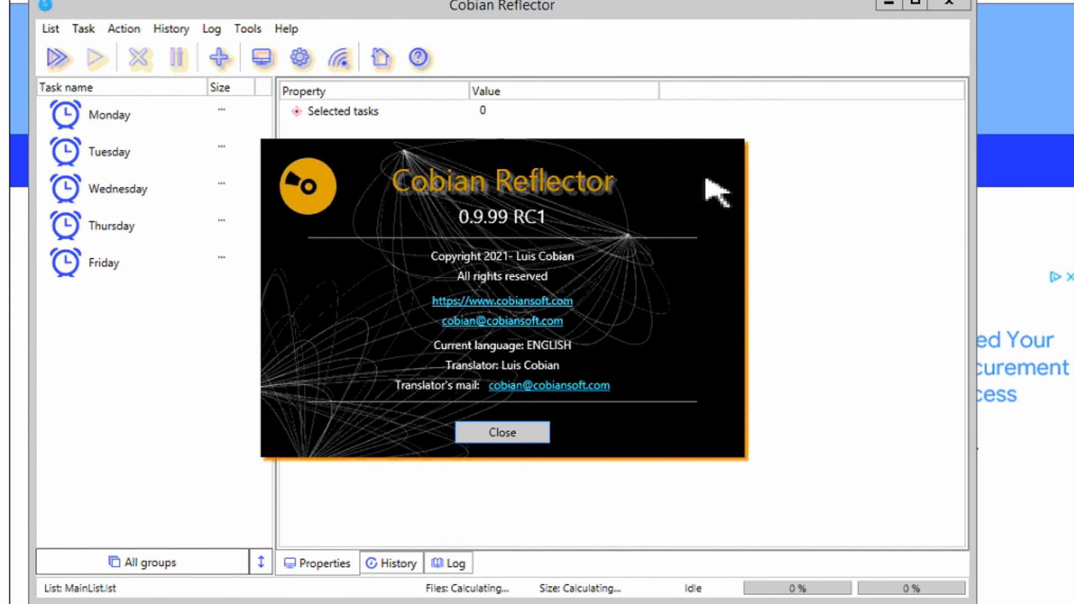
left_click(503, 433)
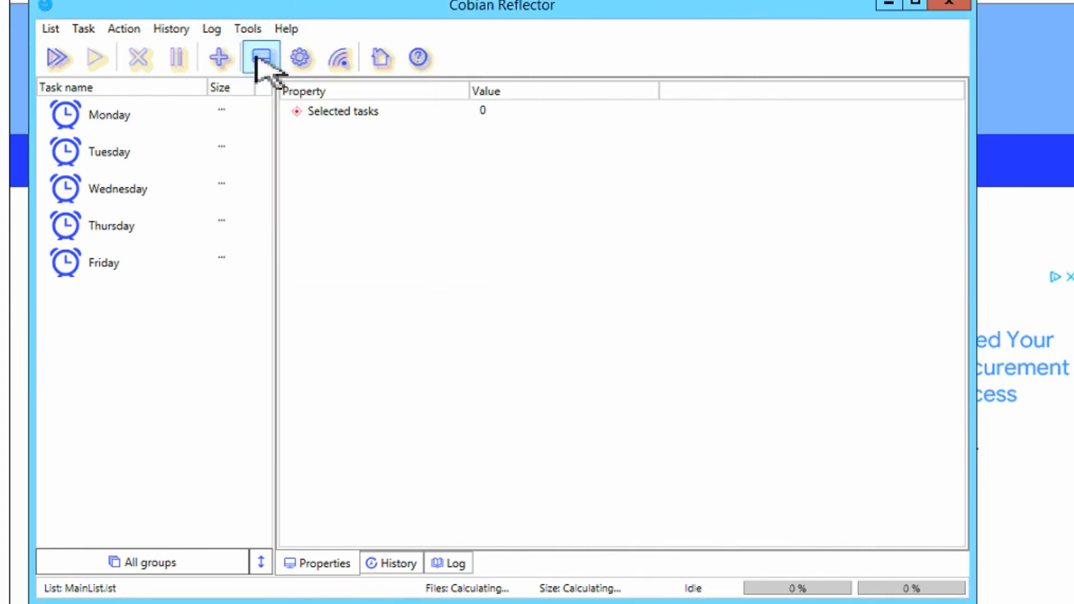
- Open the Log tab to see the up-to-date message
left_click(262, 58)
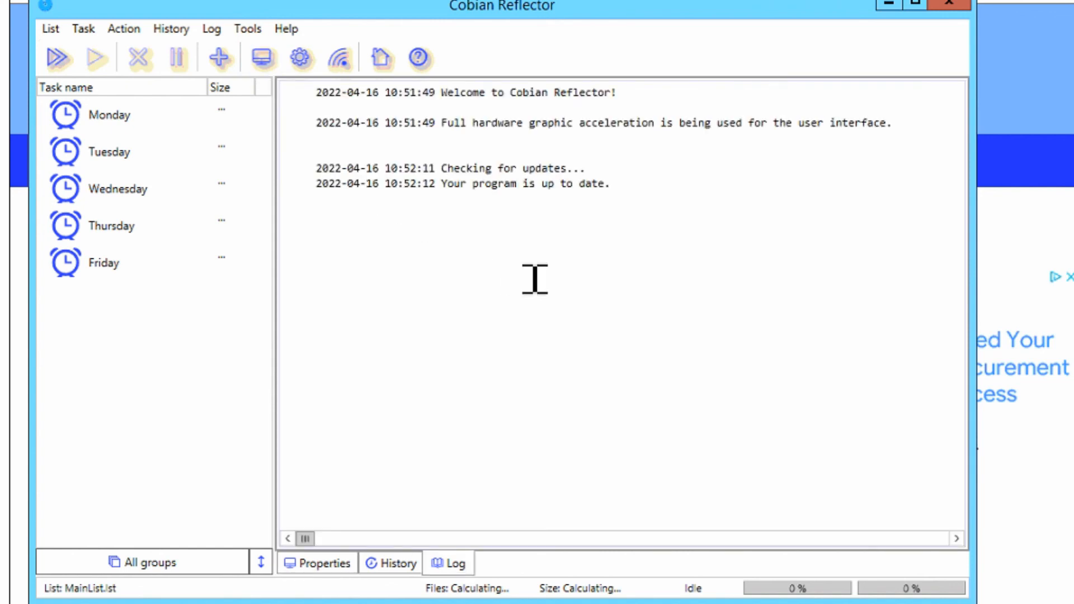
mouse_move(455, 196)
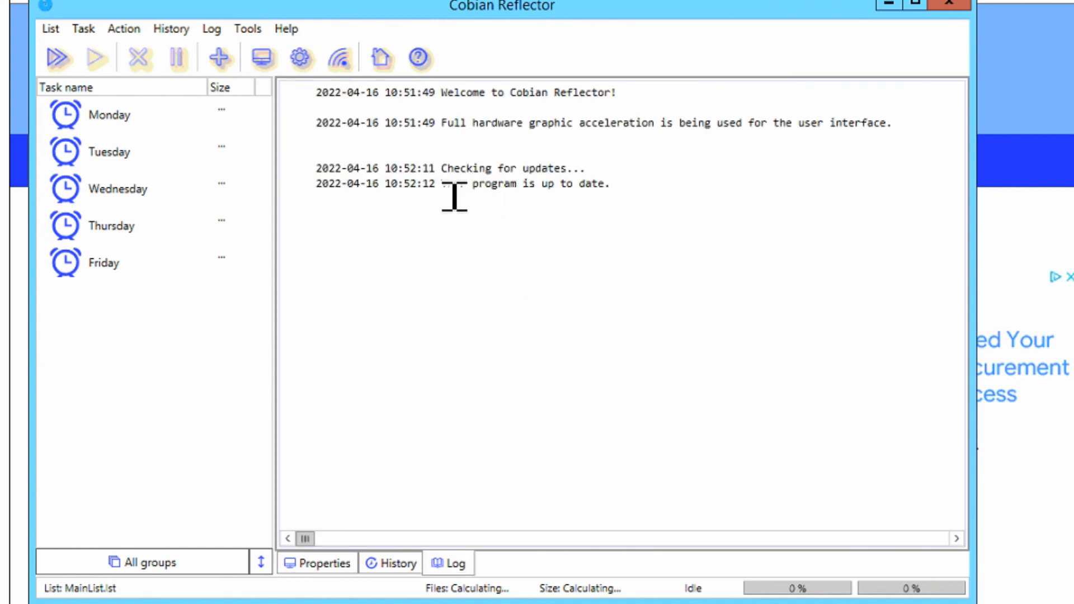
mouse_move(626, 209)
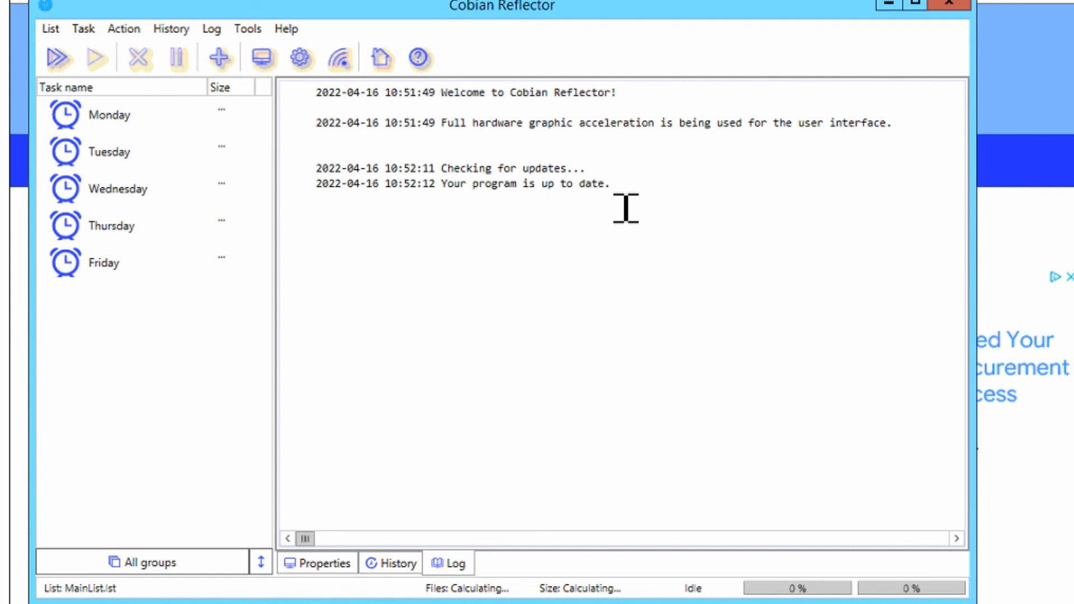